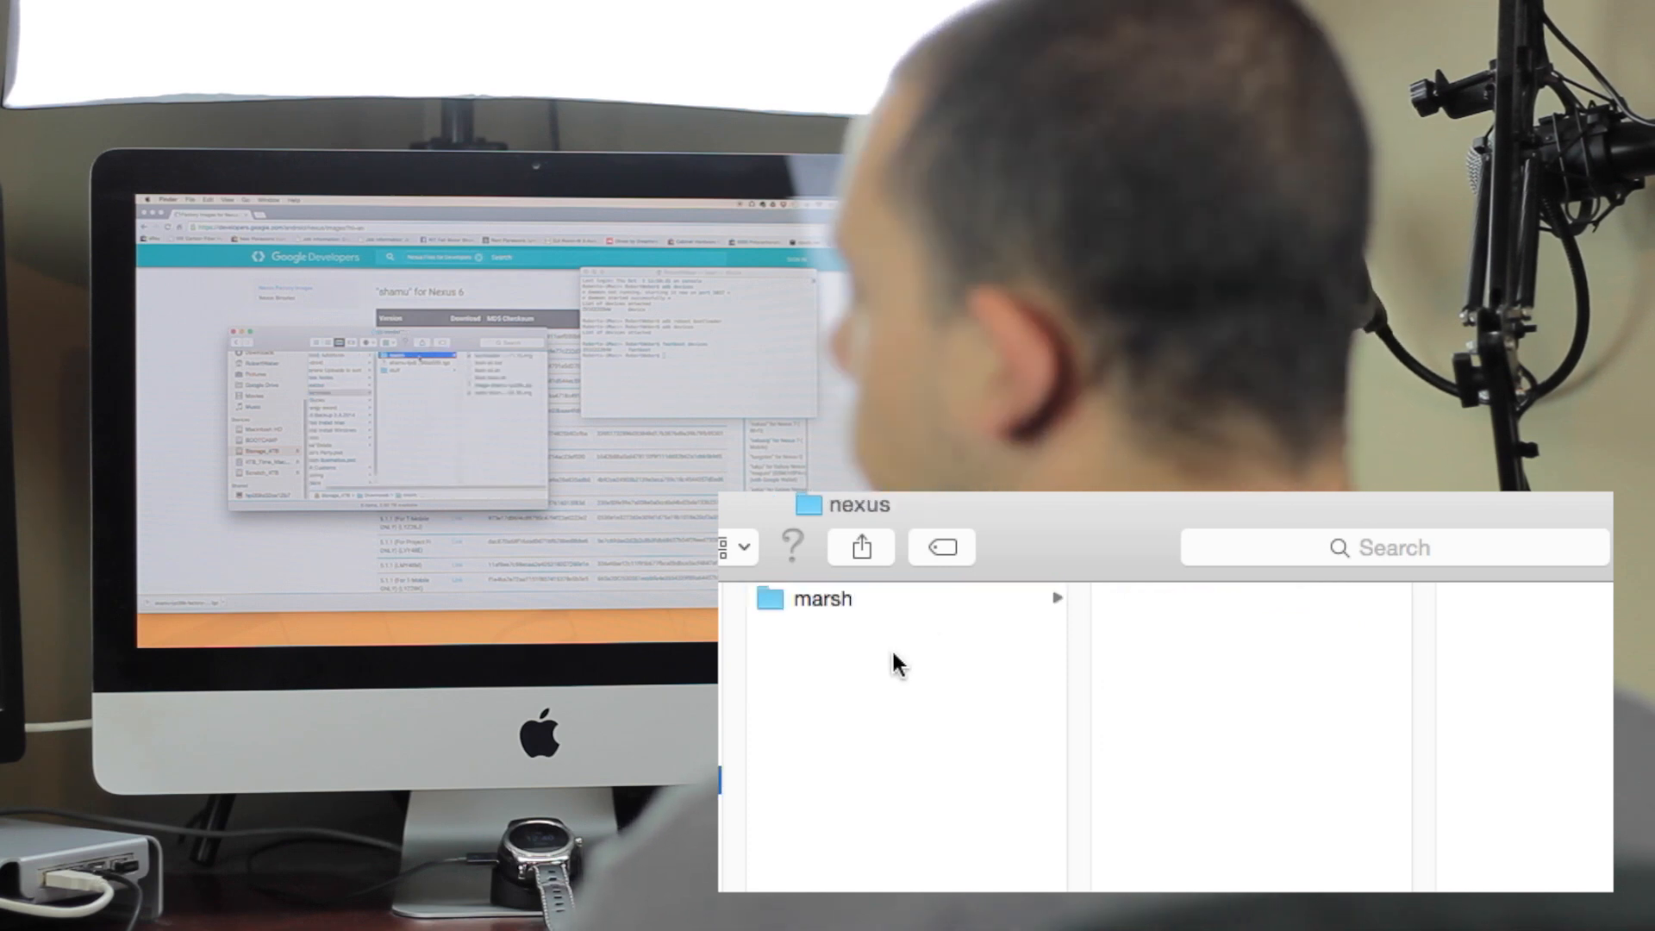
Step: Open marsh and shorten the long bootloader and radio filenames to bootloader.img and radio.img
click(821, 599)
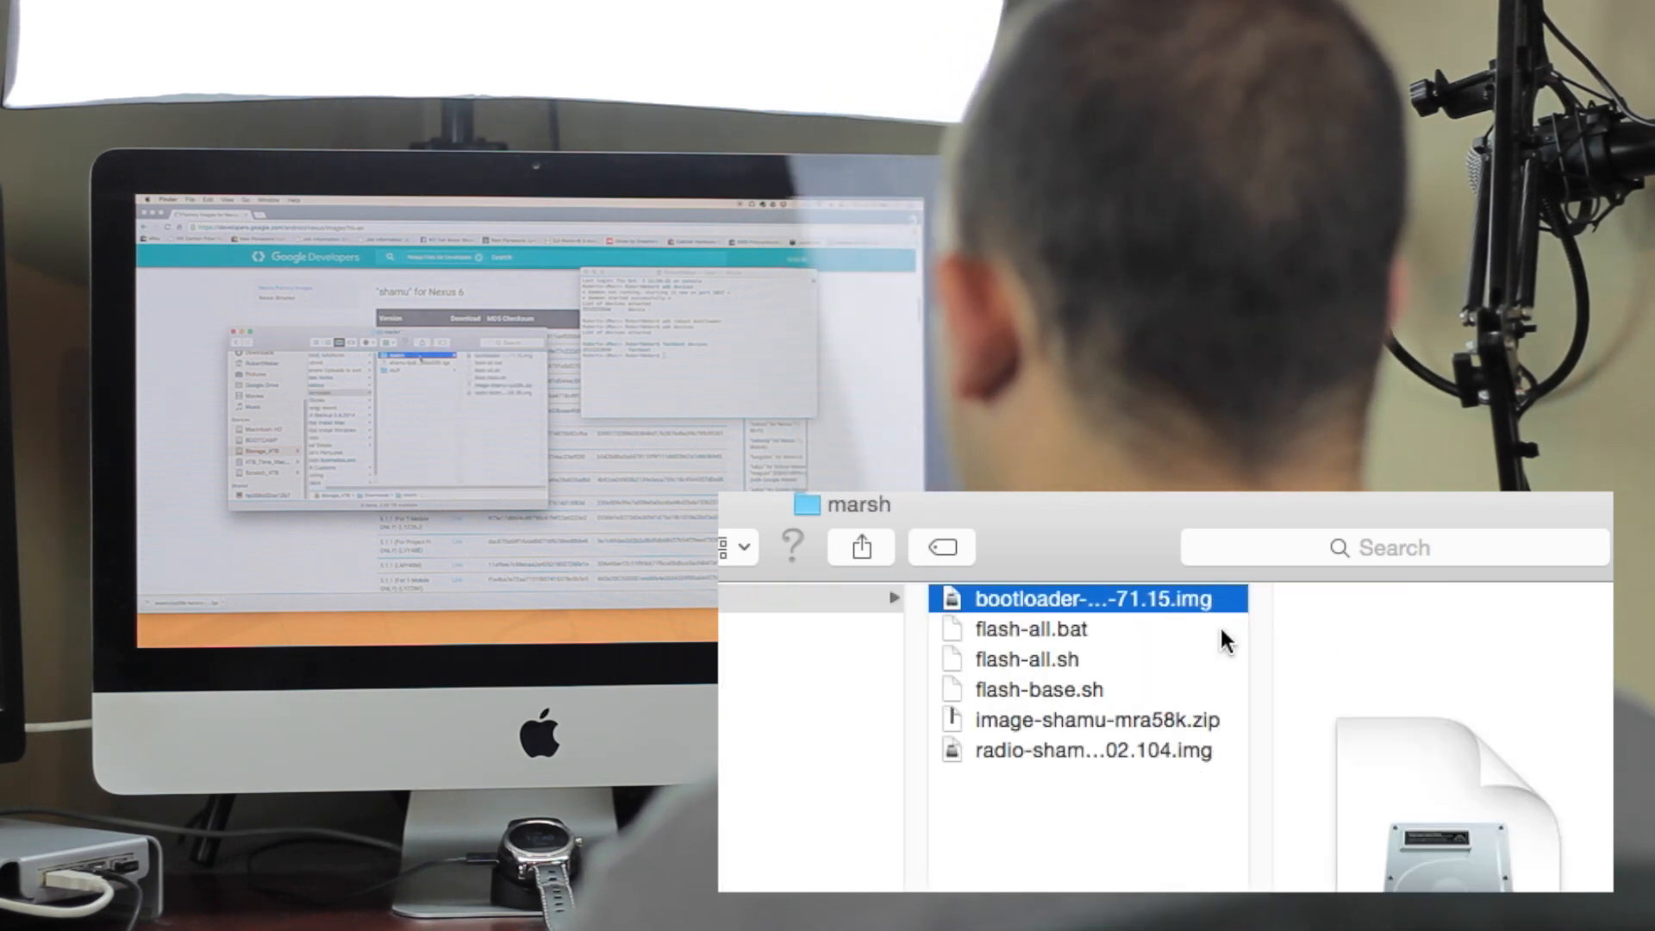
double_click(1090, 599)
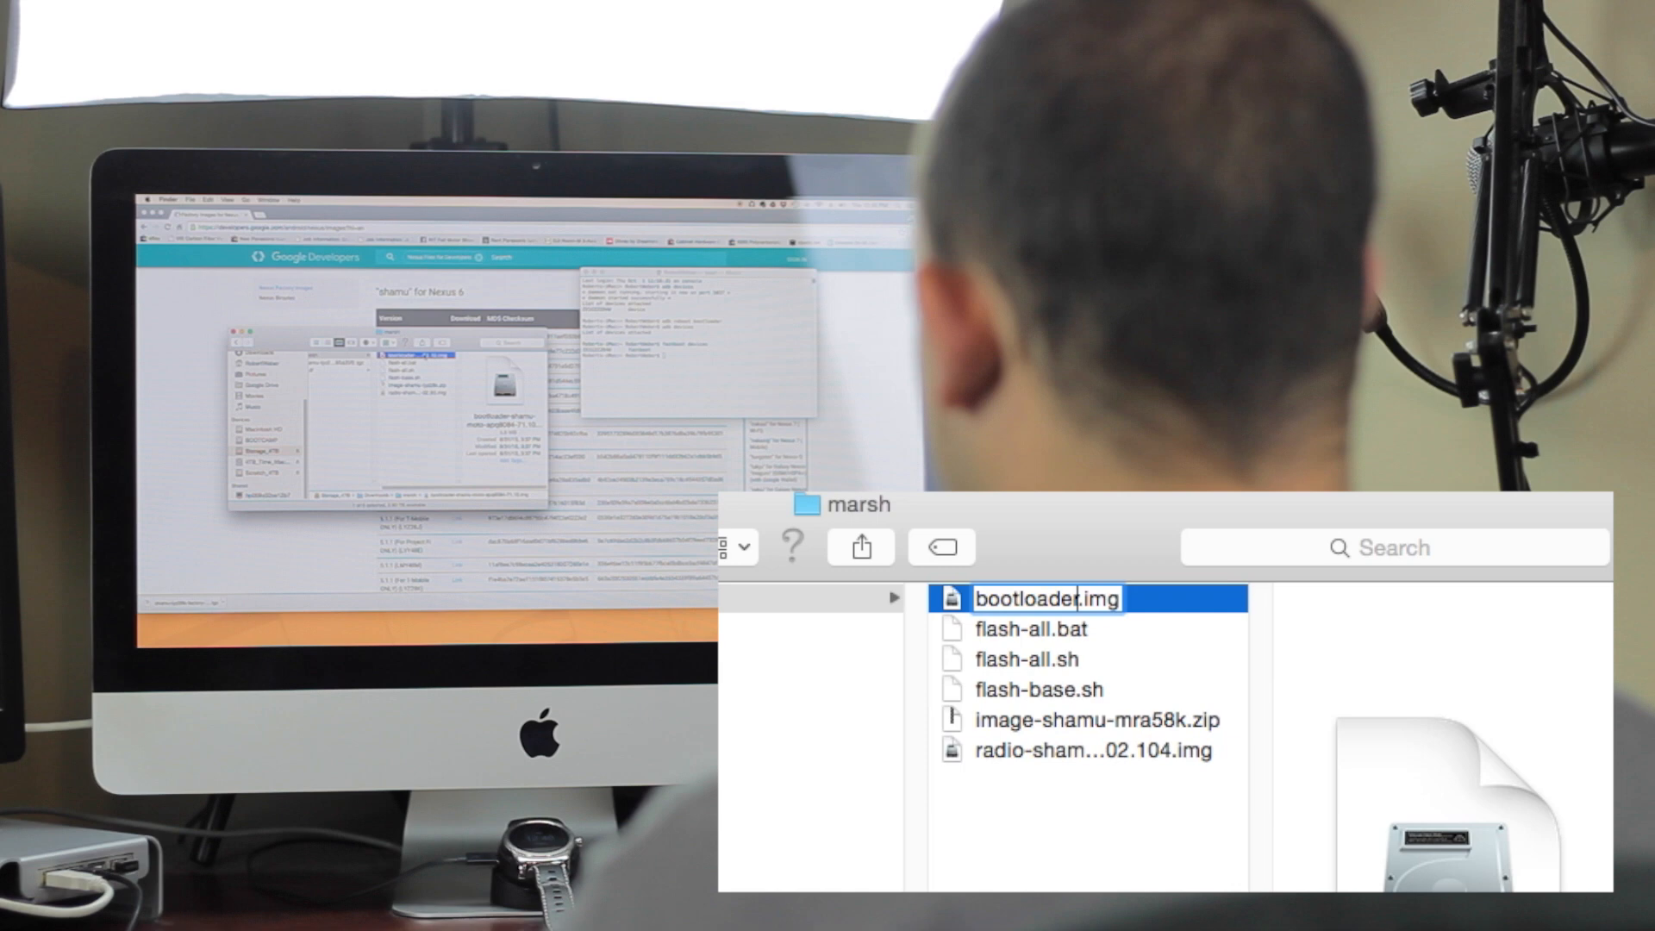
click(1075, 720)
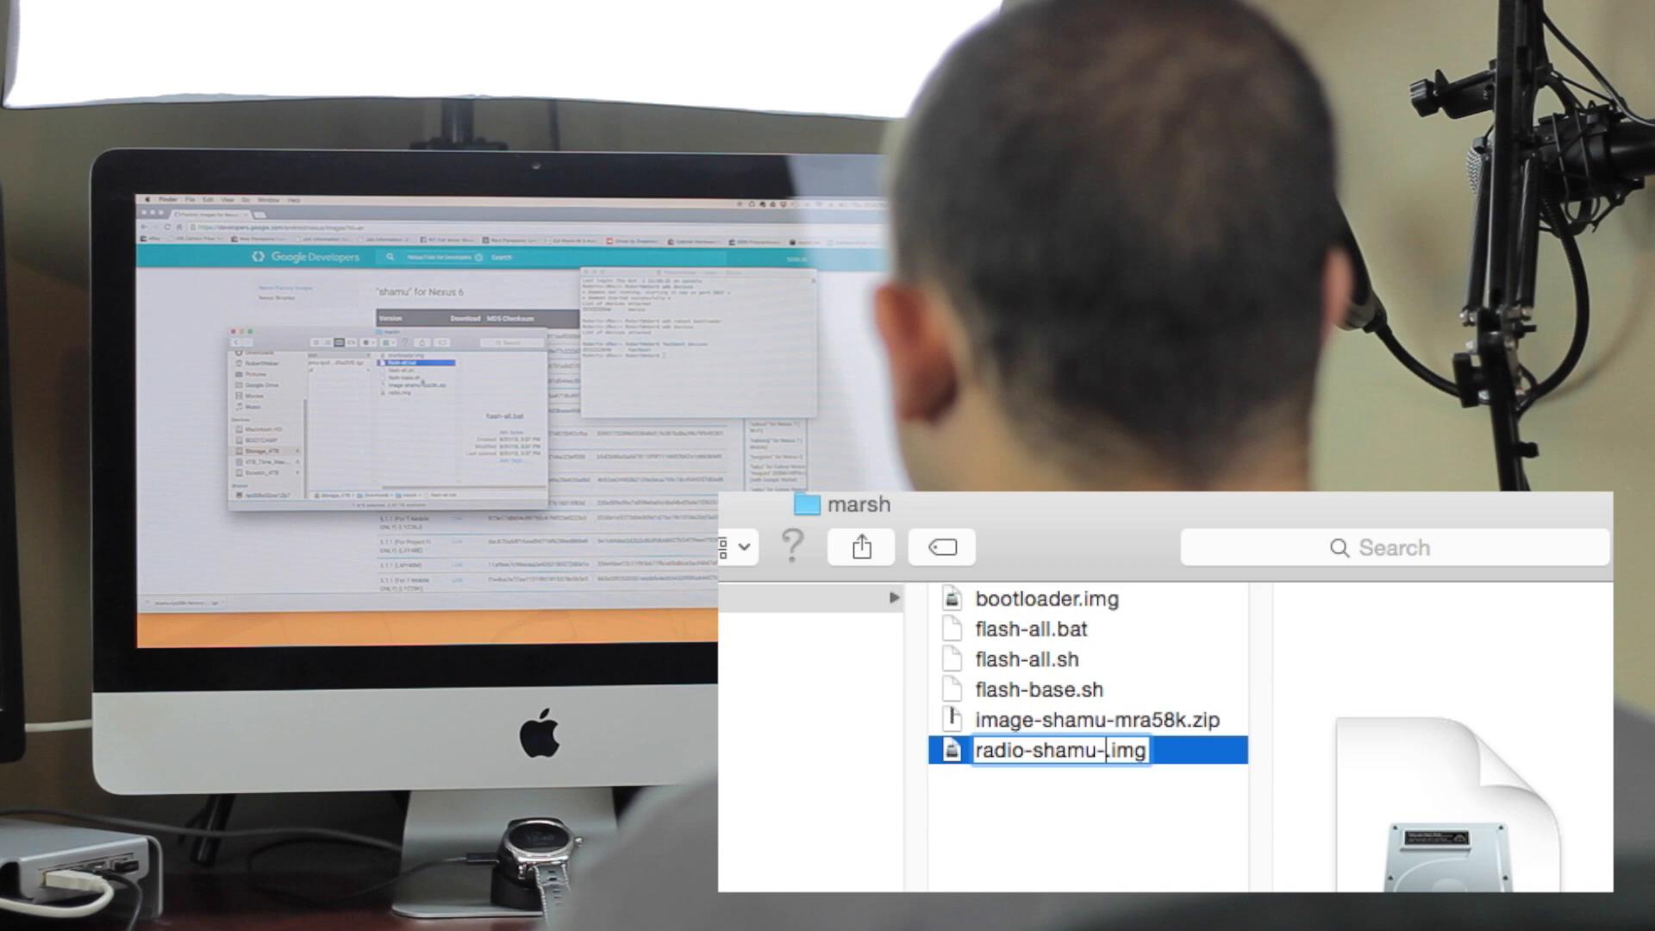
text(radio.img)
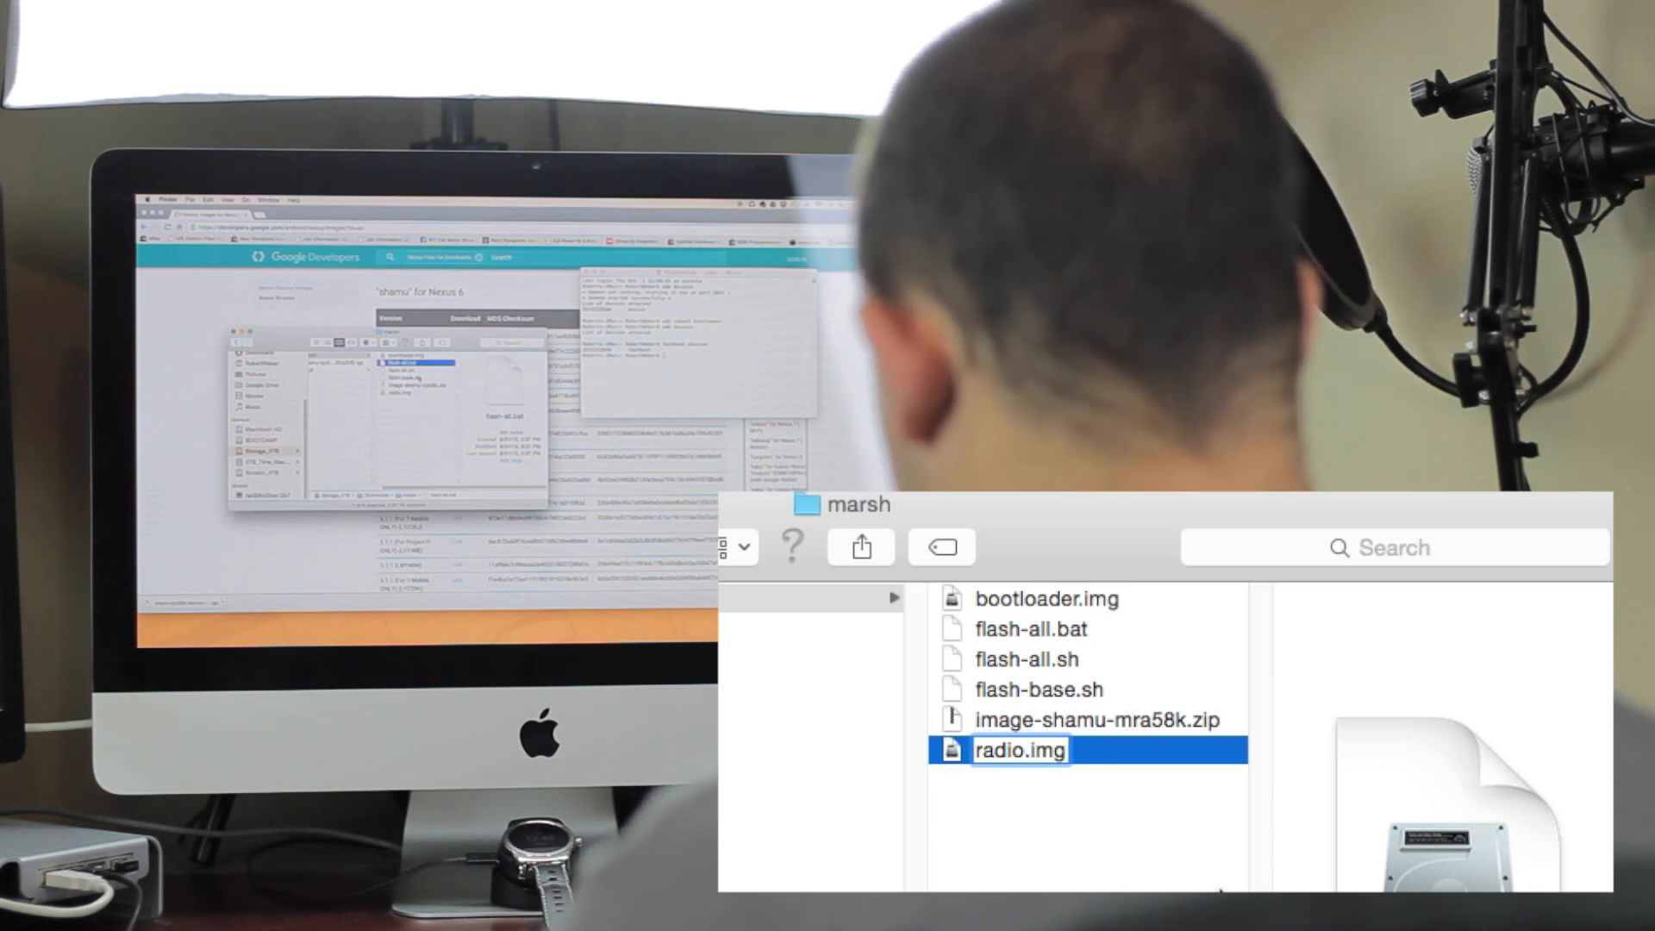
click(1038, 689)
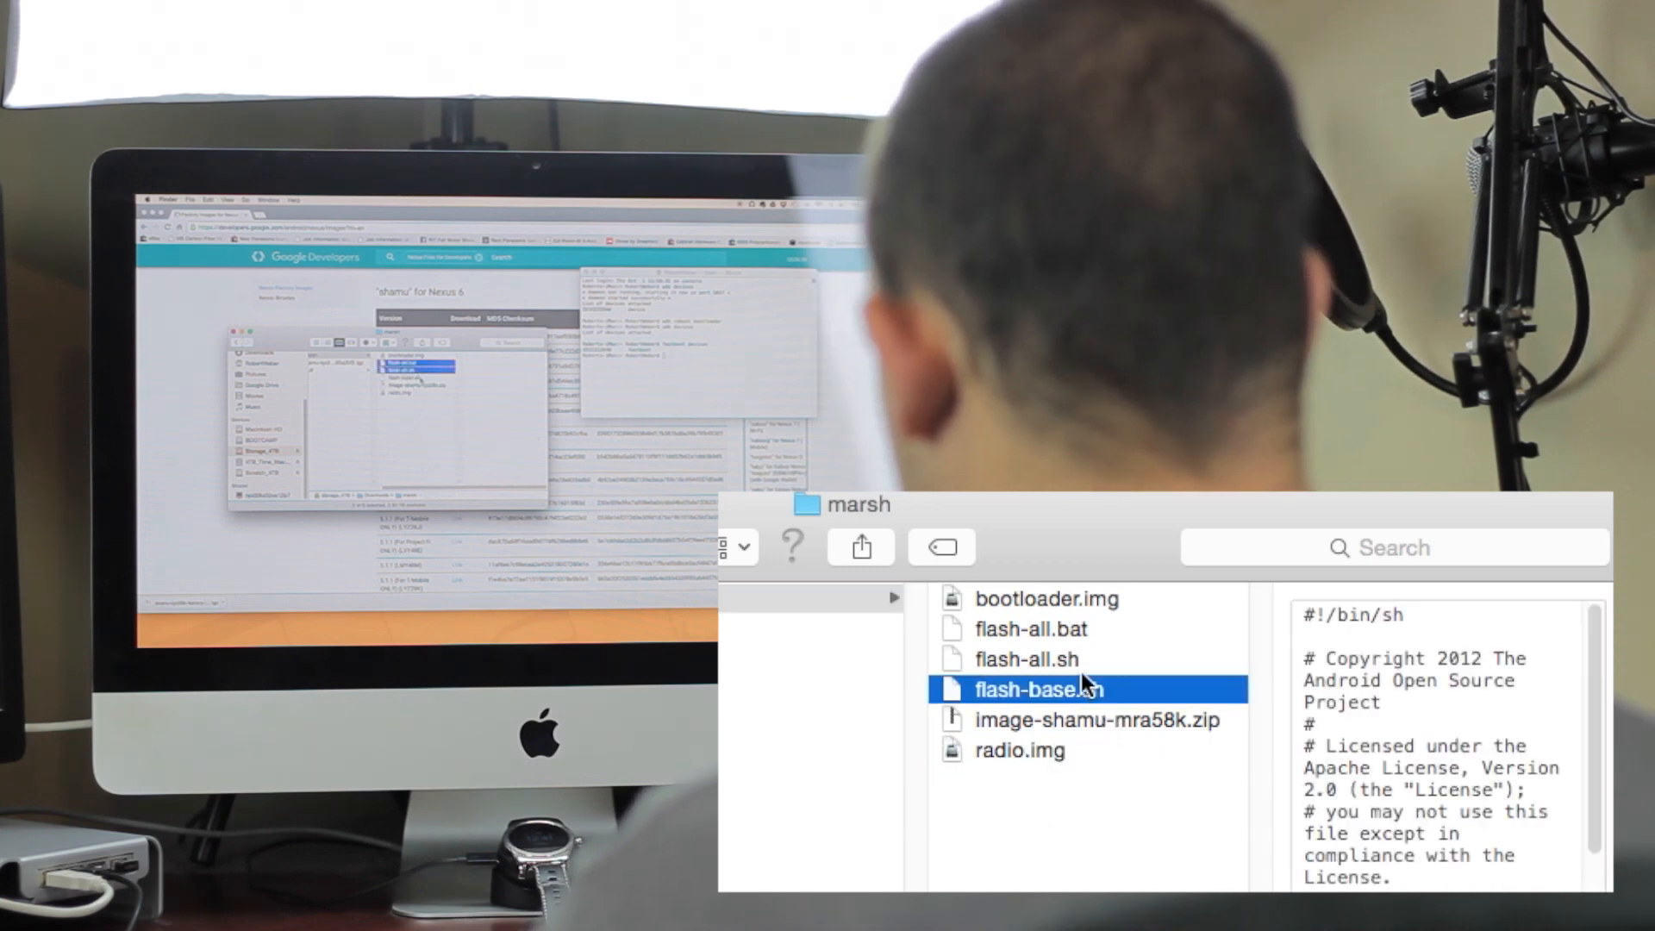
Step: Trash the flash scripts and unzip image-shamu-mra58k.zip into an 'other' folder
right_click(1039, 688)
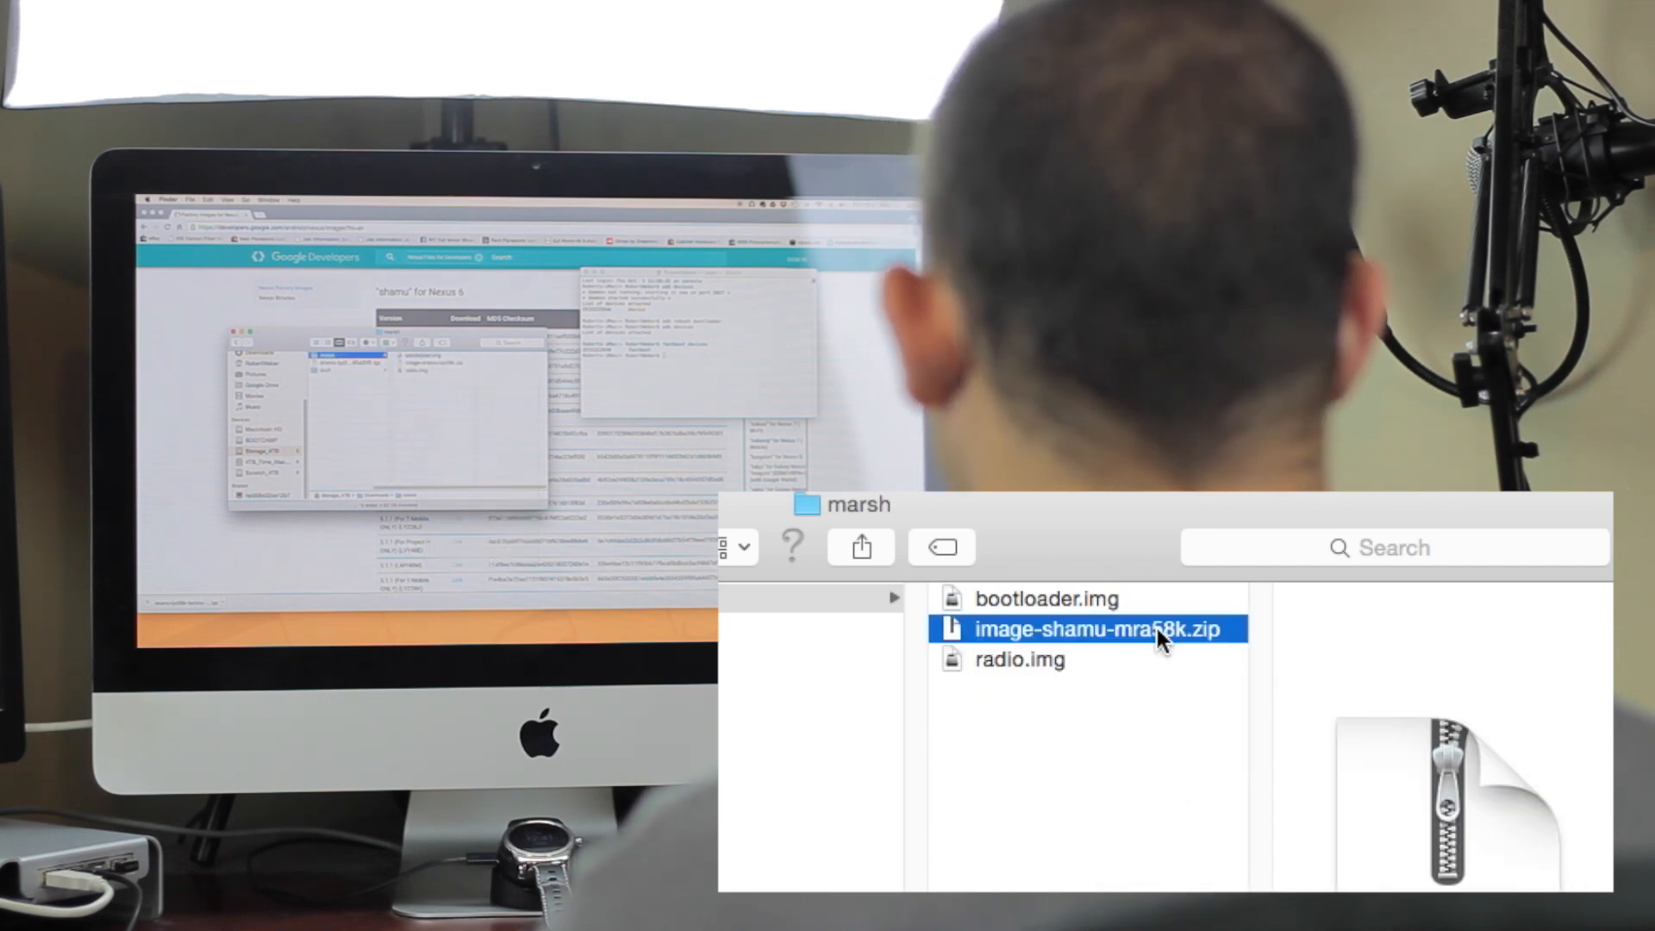
double_click(1098, 628)
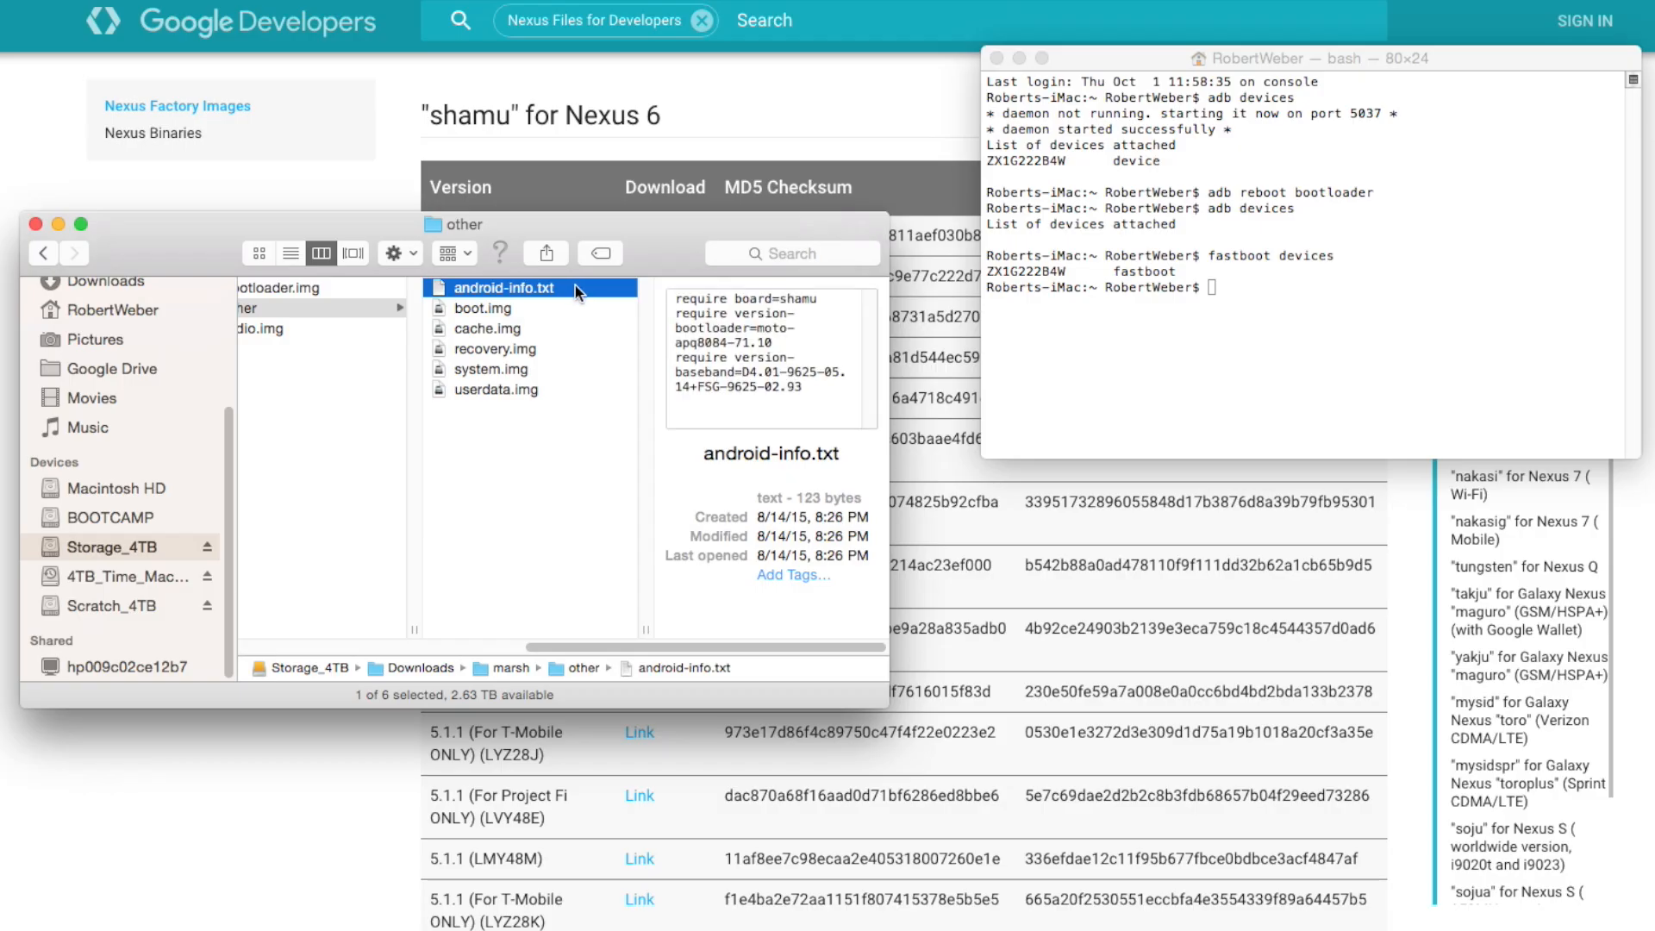
Step: Move android-info.txt from the 'other' folder to the Trash
right_click(504, 287)
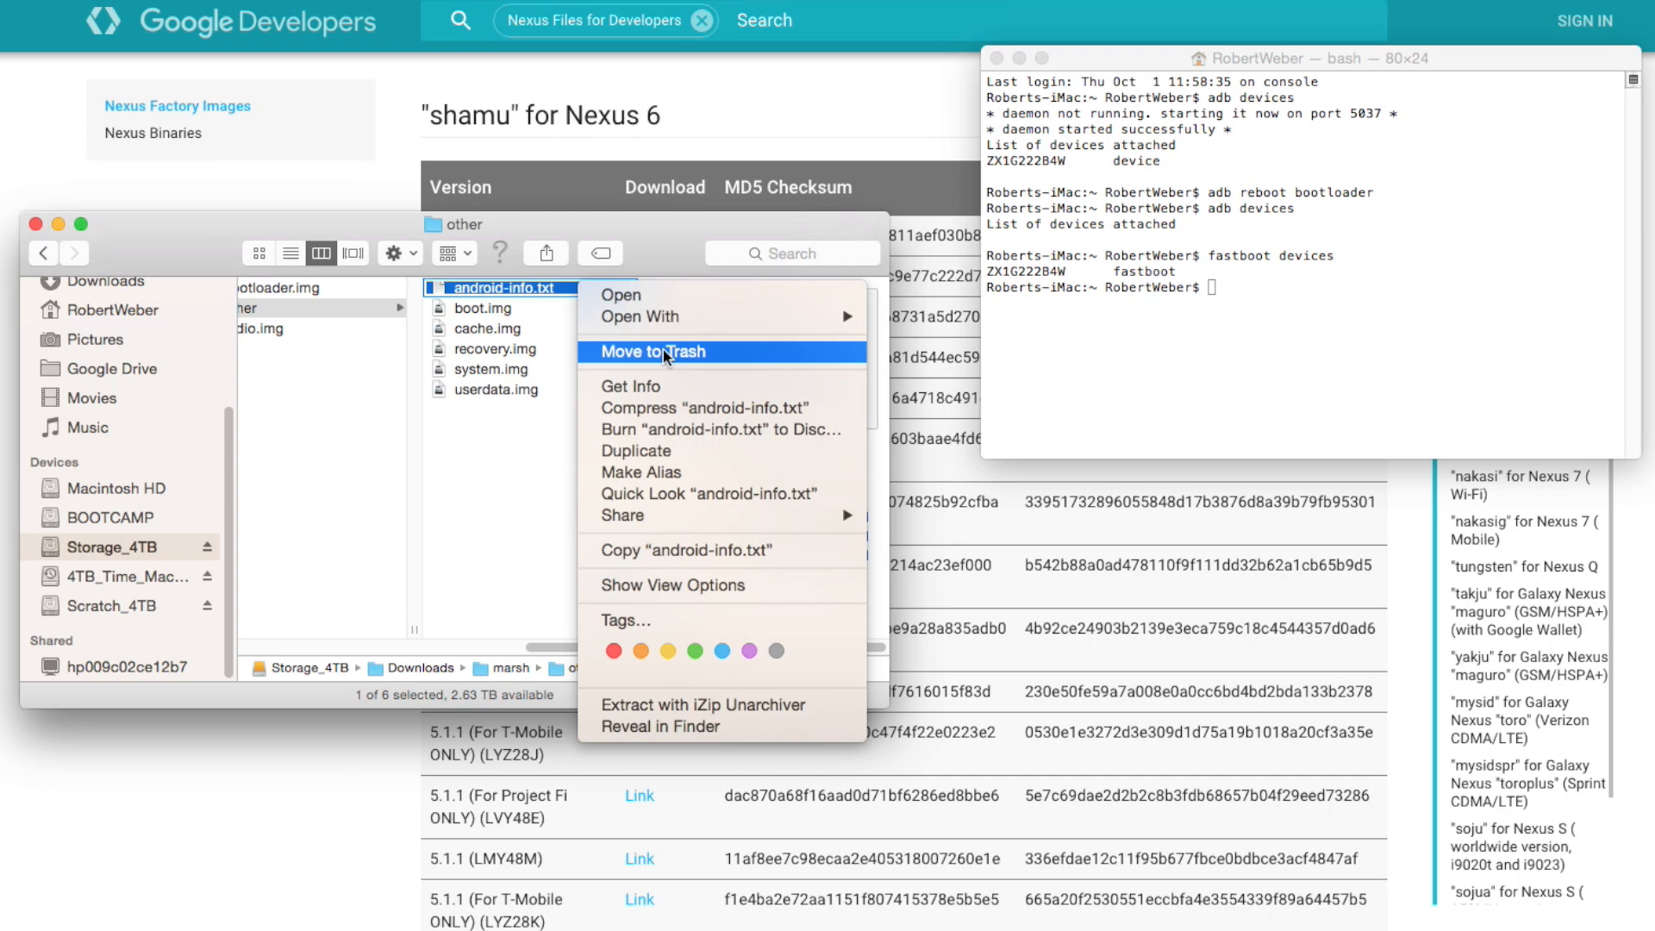
click(652, 352)
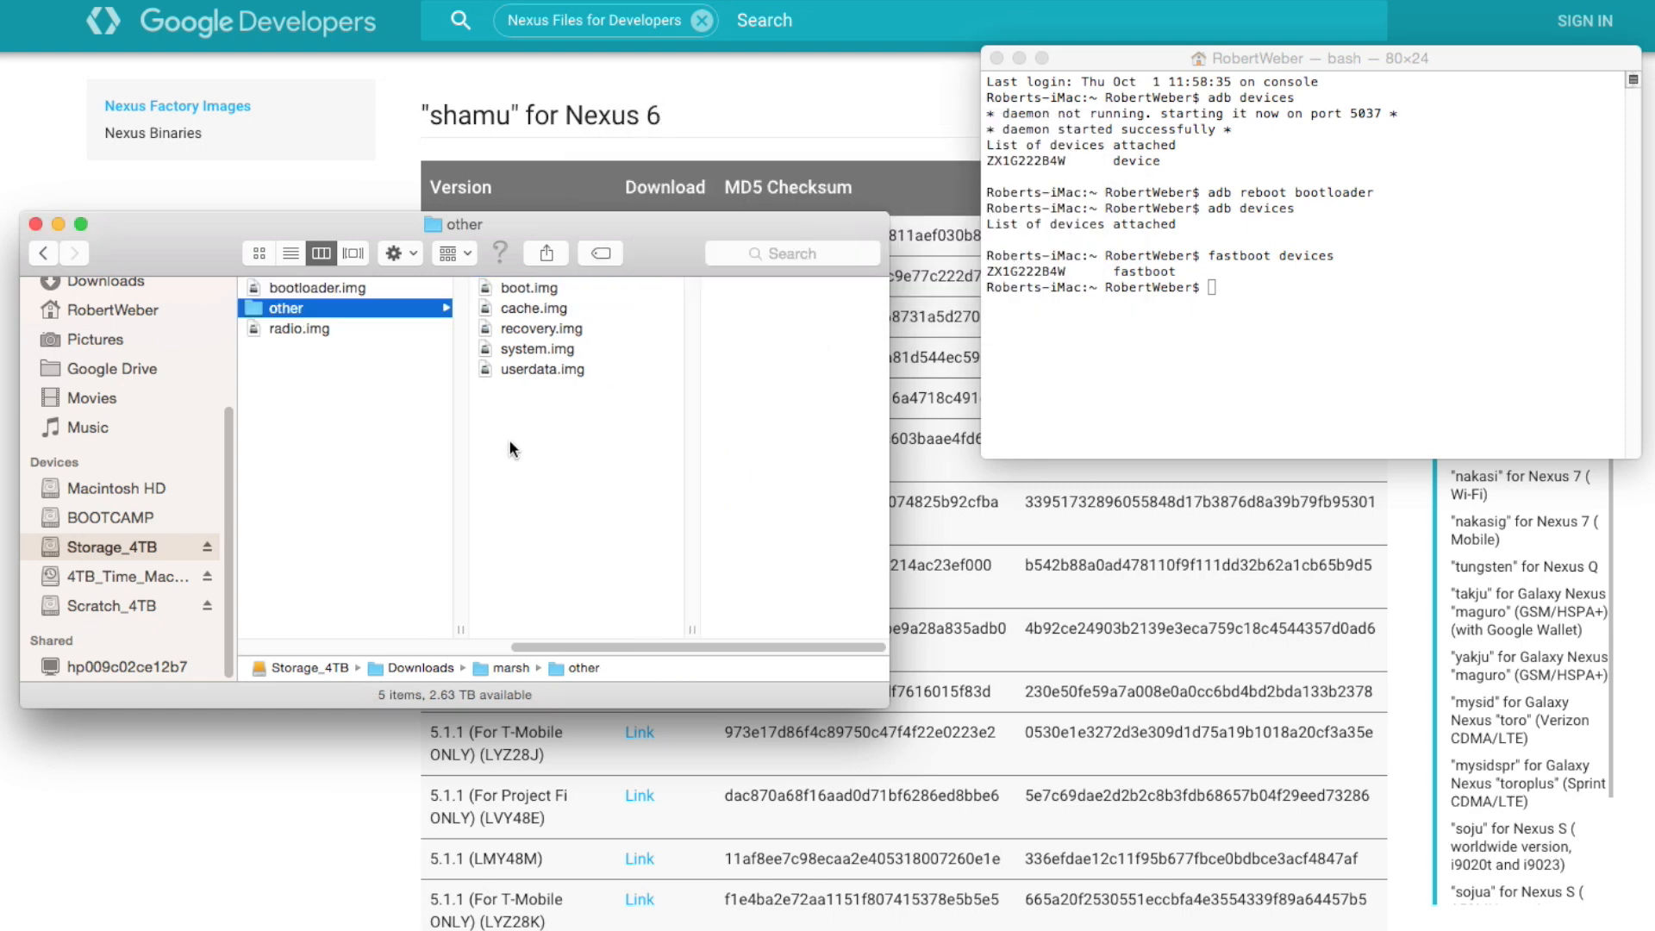
mouse_move(353, 290)
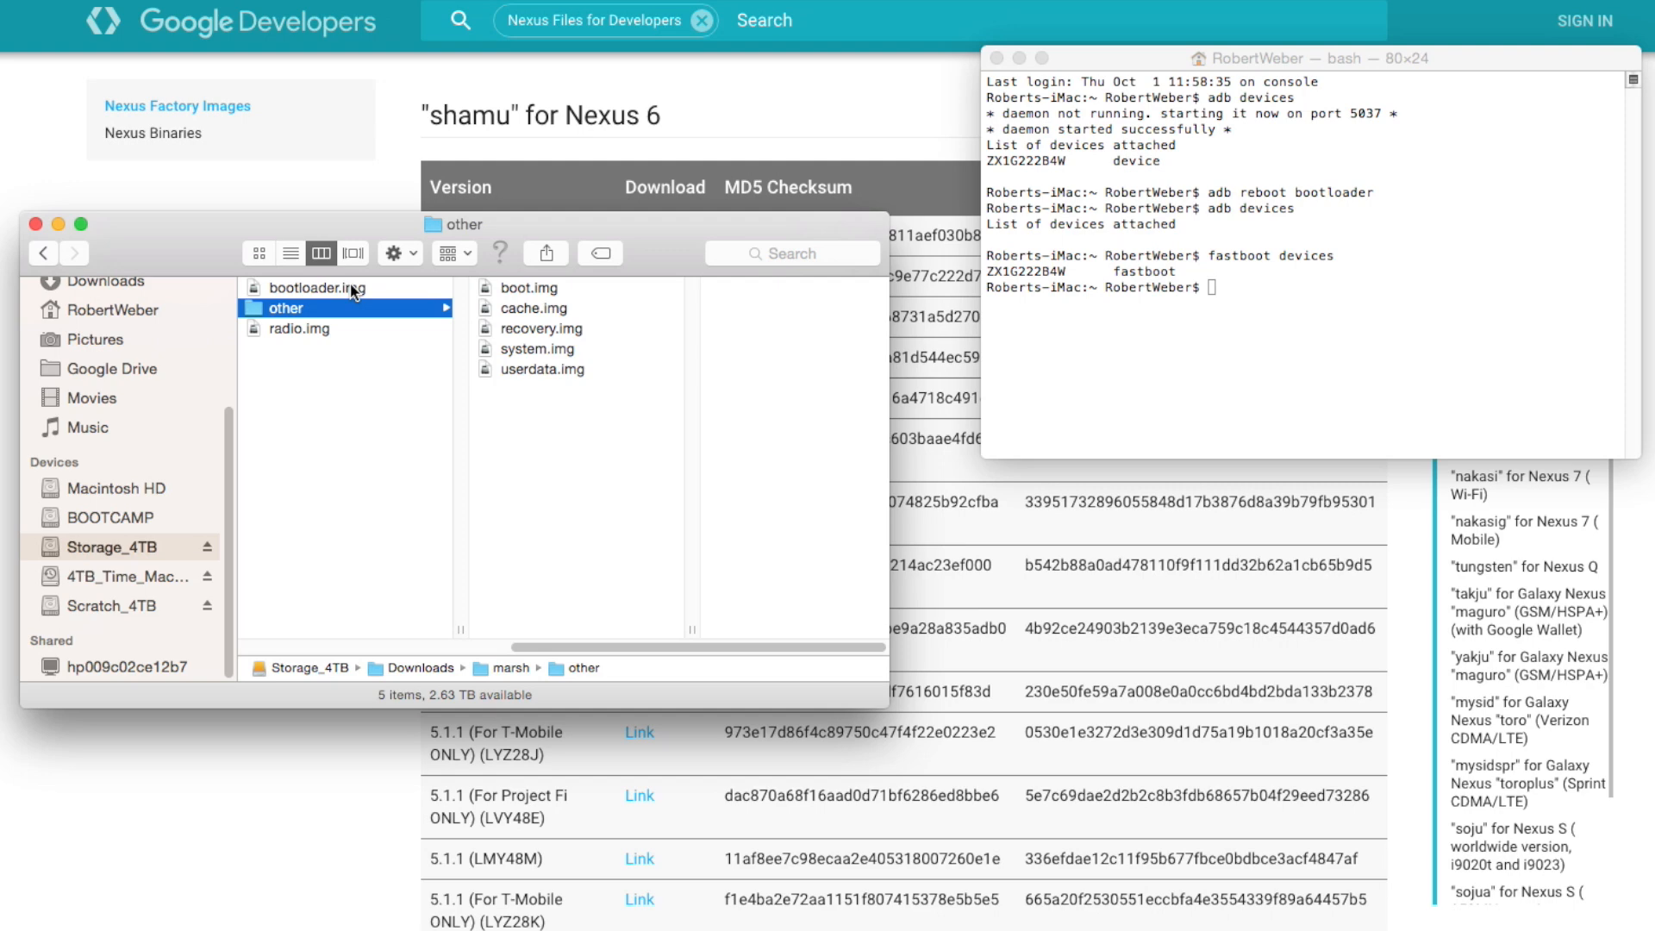
mouse_move(338, 339)
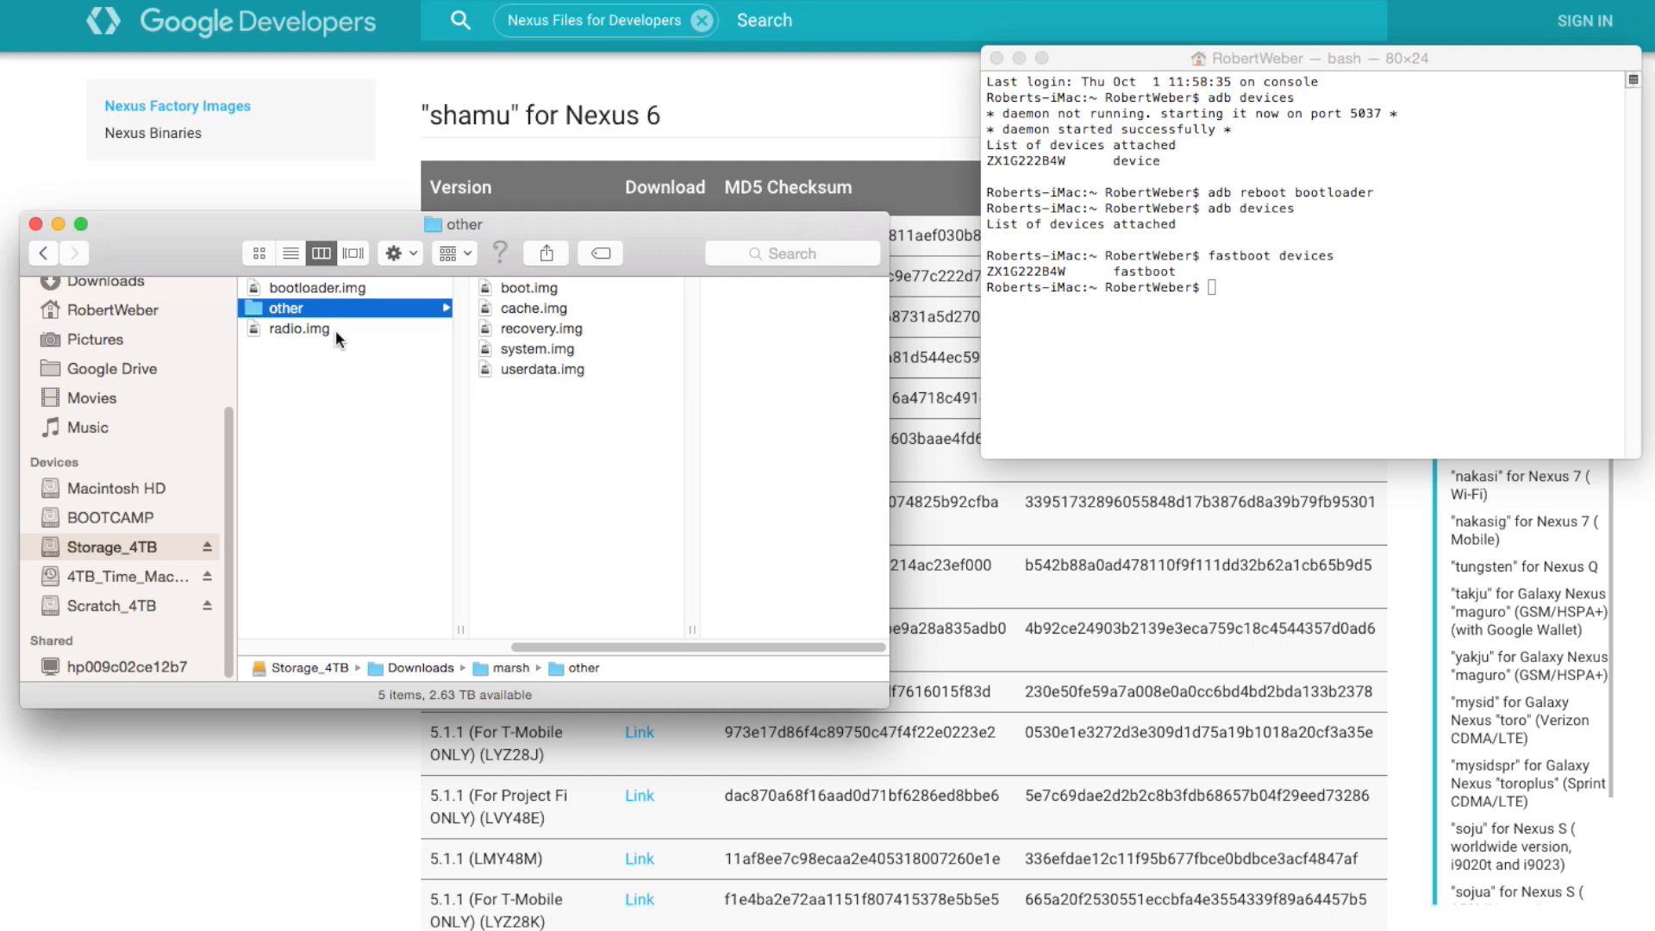
mouse_move(362, 391)
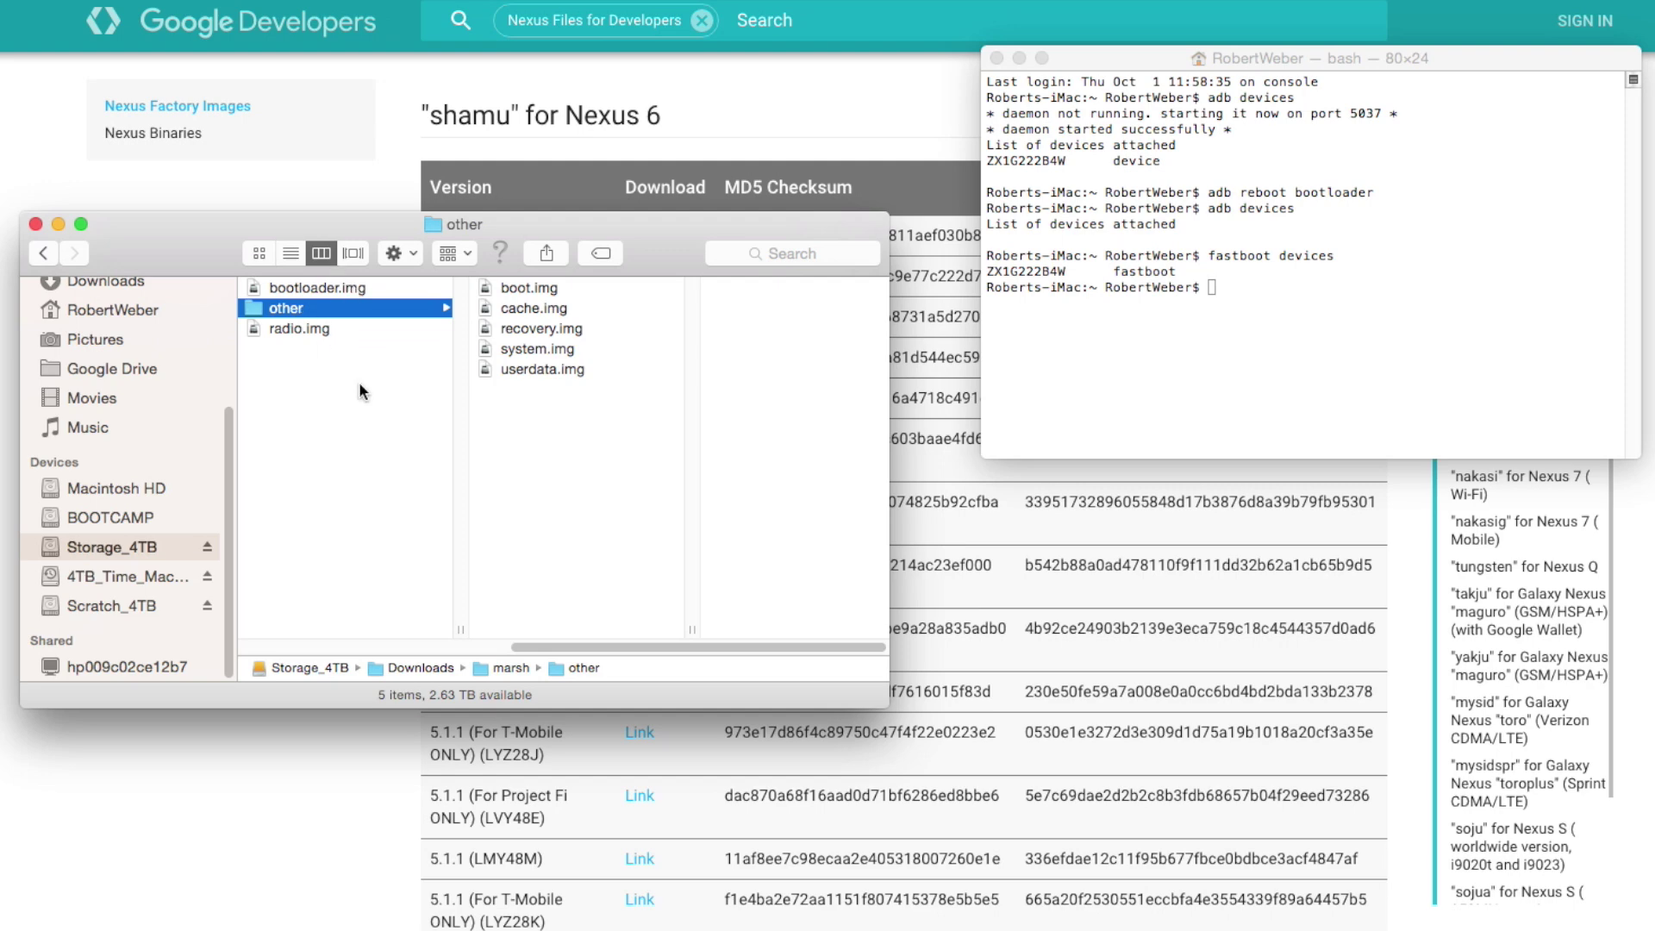
mouse_move(560, 348)
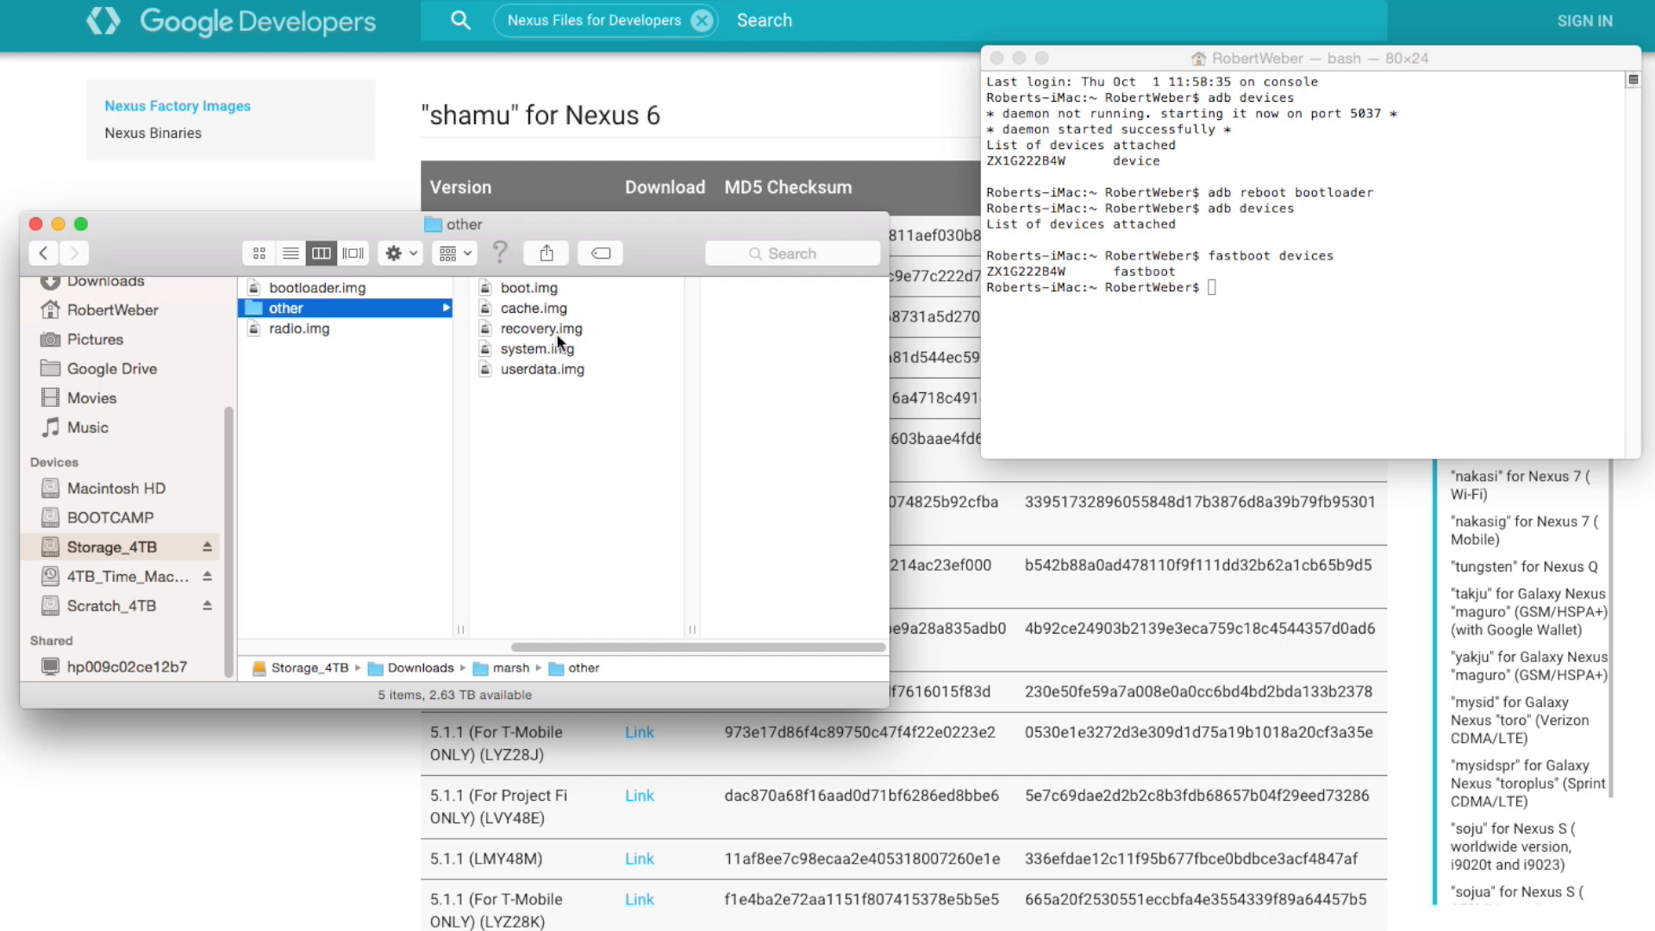